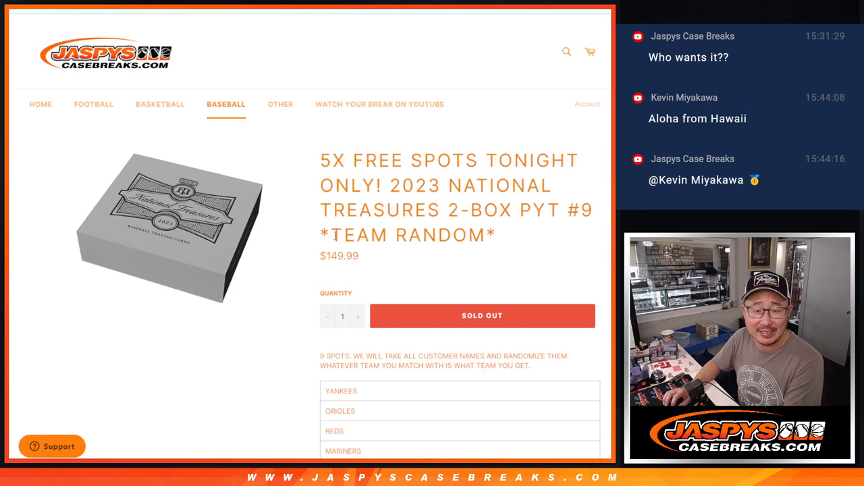
mouse_move(557, 248)
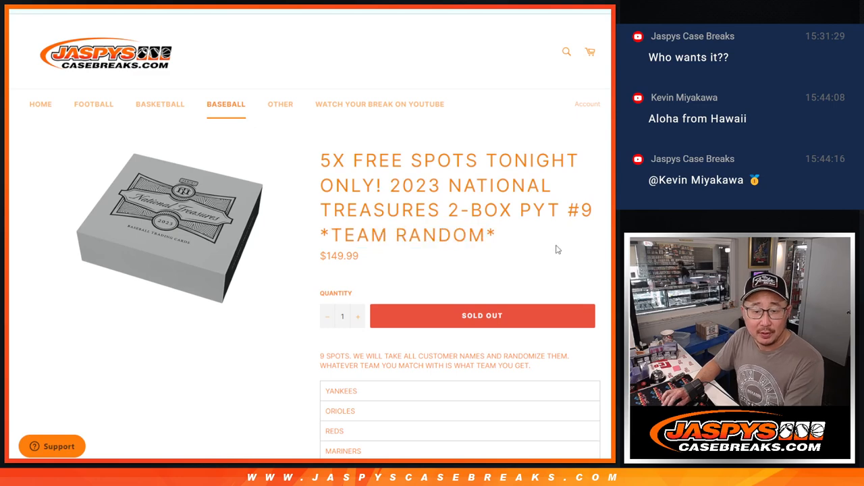
scroll("down", 3)
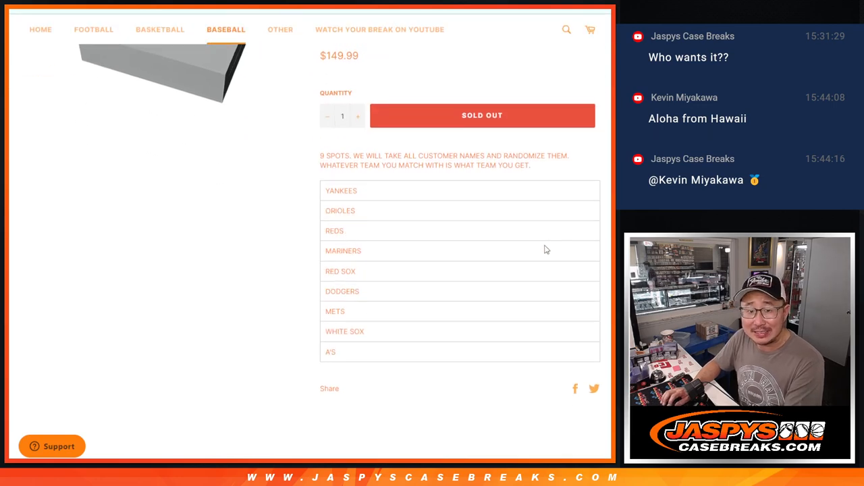
left_click_drag(340, 190, 380, 331)
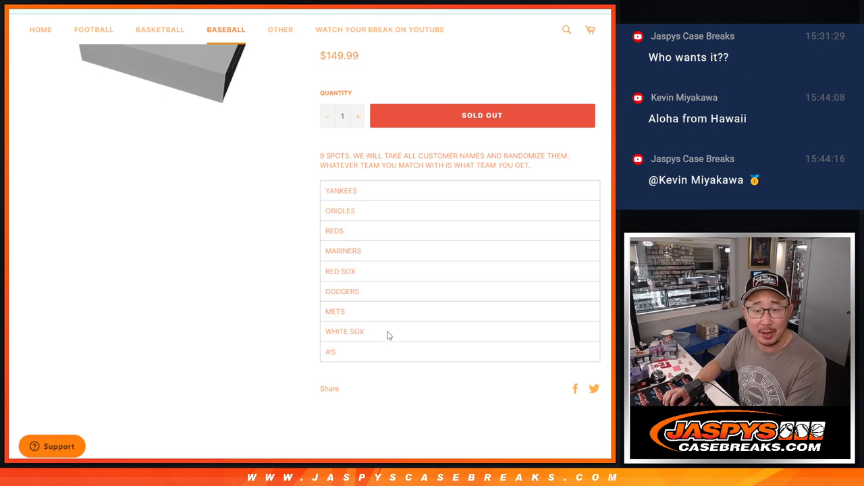
scroll("up", 3)
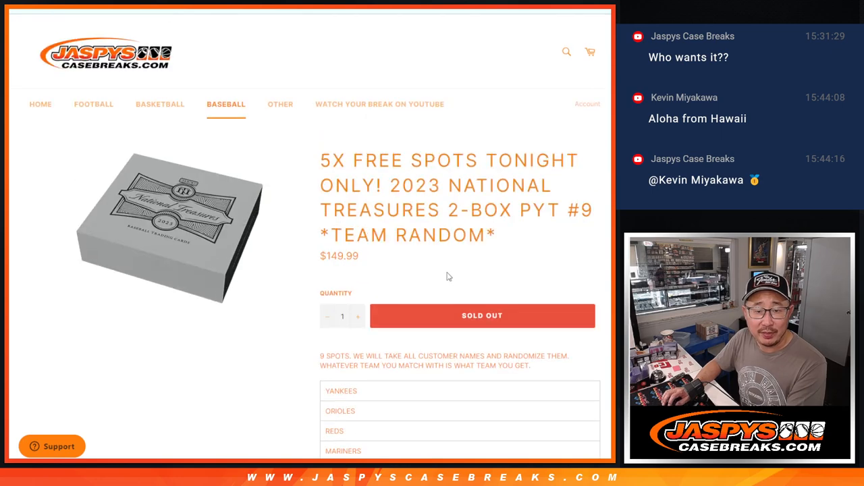